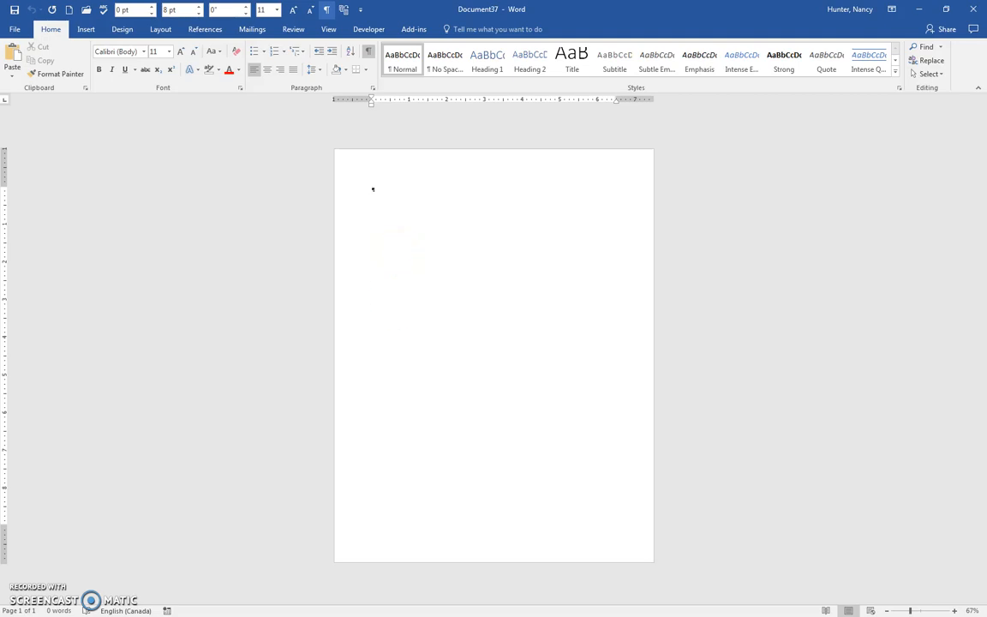
# Type the word ONE at the top of the blank first page
pyautogui.write('ONE')
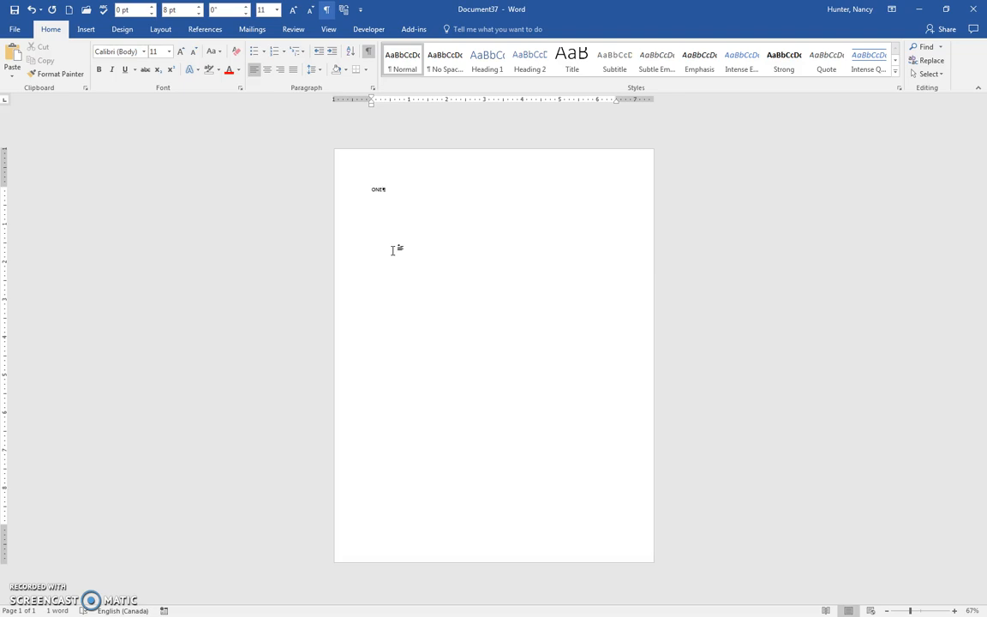
pyautogui.moveTo(414, 198)
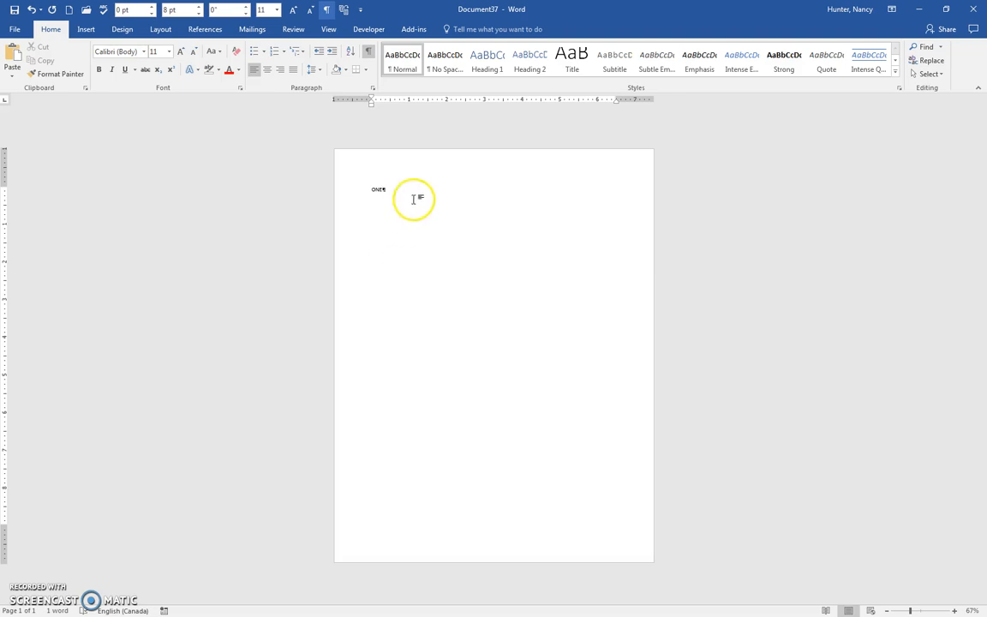
# Apply a built-in blue 'Document Title' bar header to page one and close header editing
pyautogui.doubleClick(415, 199)
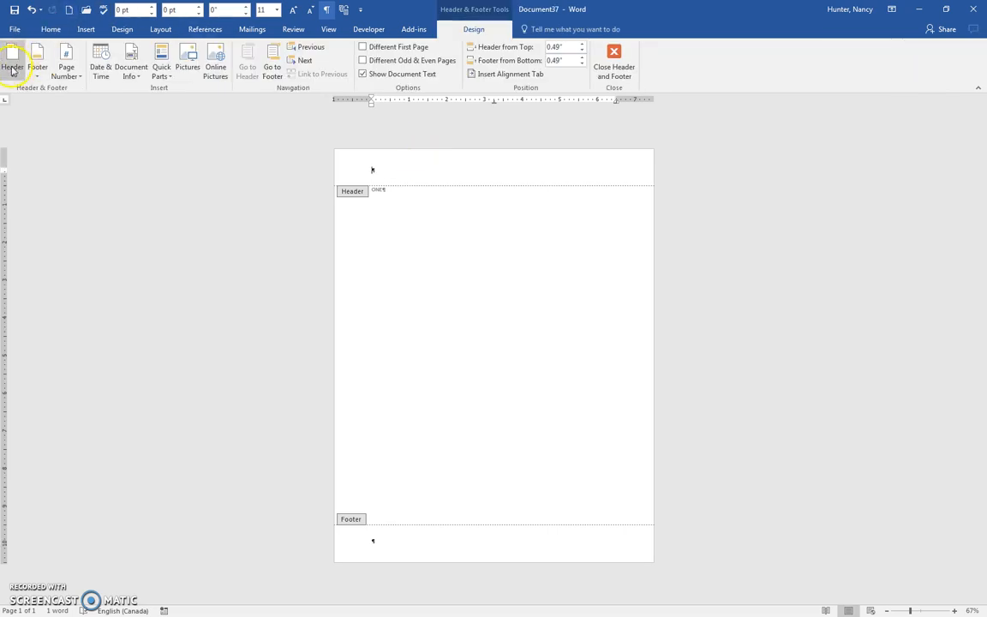
pyautogui.click(12, 66)
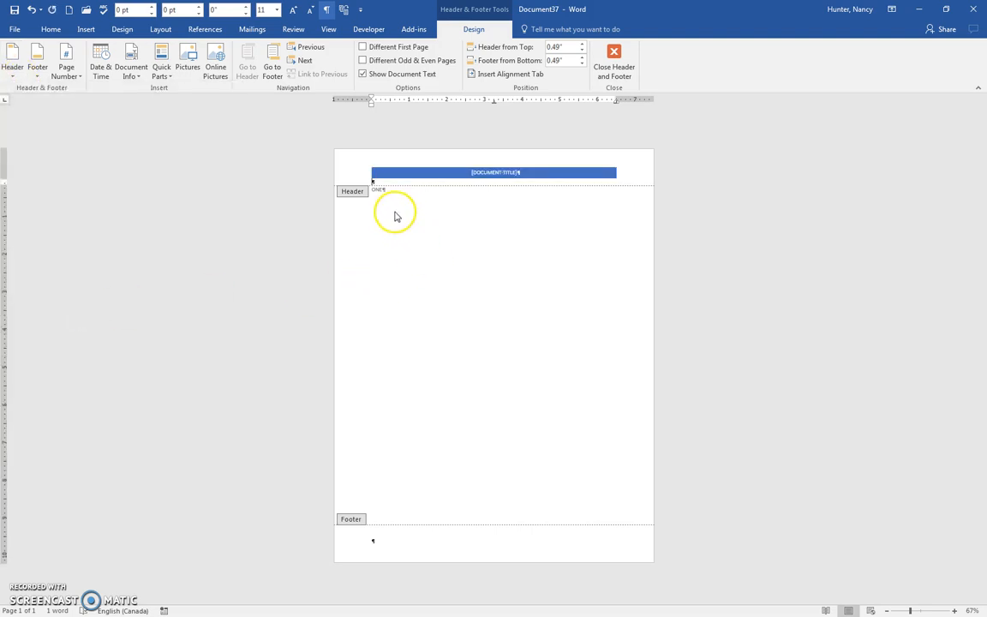
pyautogui.click(613, 60)
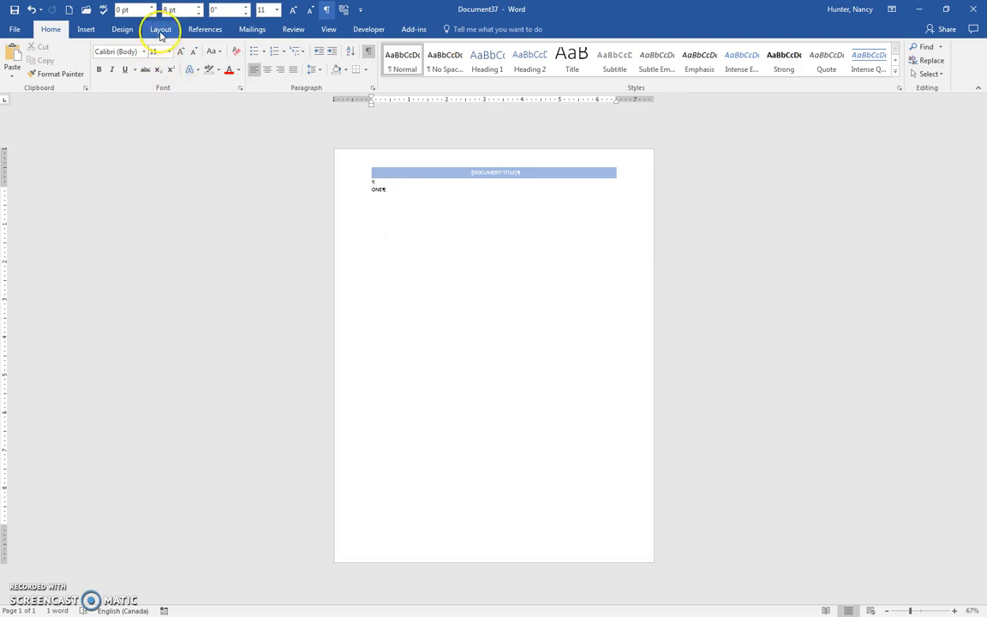
# Insert a Next Page section break after ONE to begin page two
pyautogui.click(146, 46)
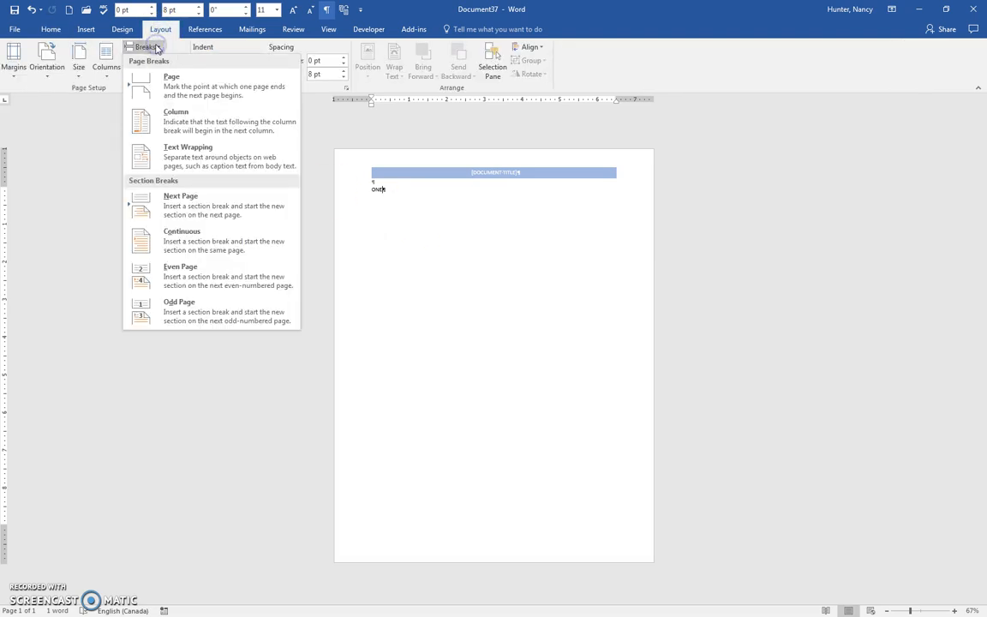
pyautogui.moveTo(192, 205)
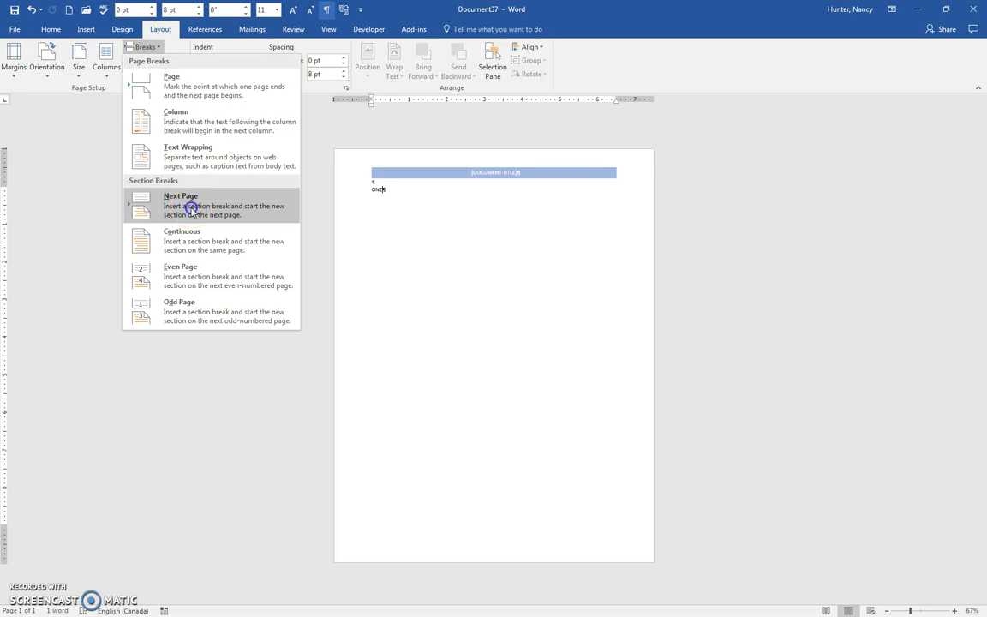
pyautogui.click(179, 206)
pyautogui.write('TWO')
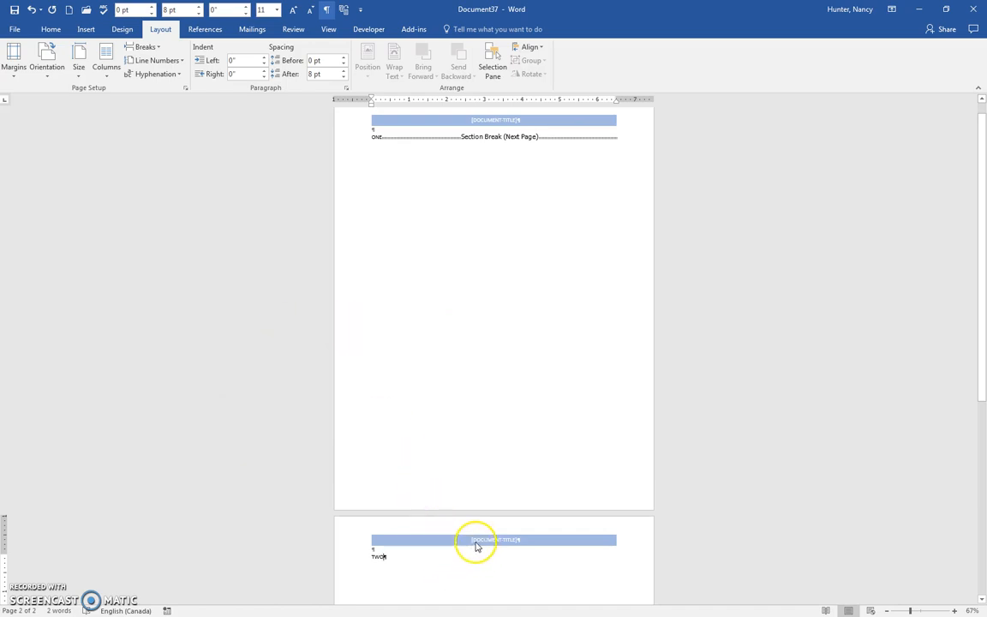
# Unlink page two's header and replace it with the Blank (Three Columns) design
pyautogui.doubleClick(493, 538)
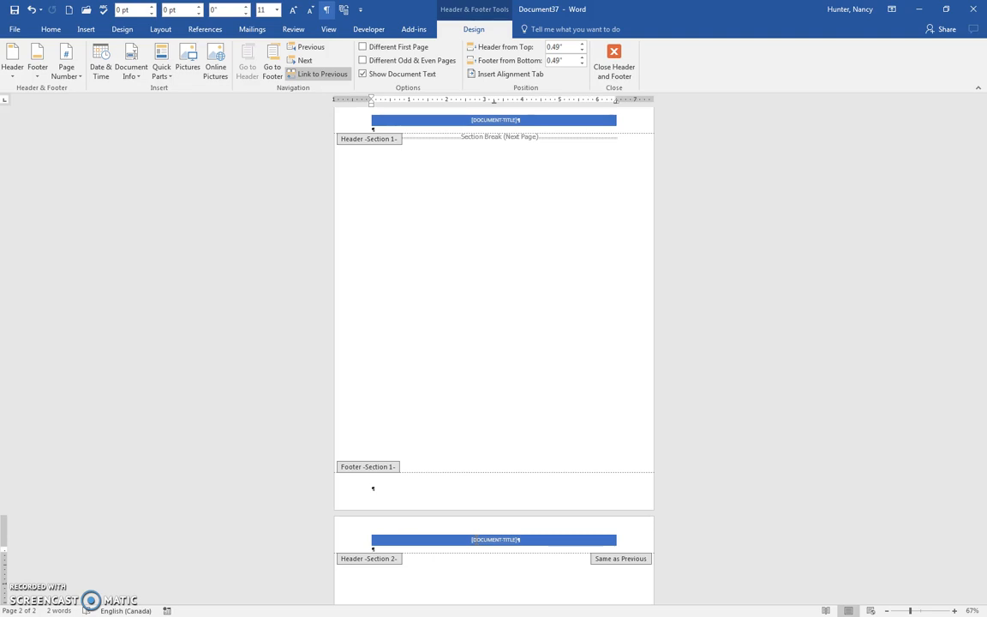
pyautogui.moveTo(319, 73)
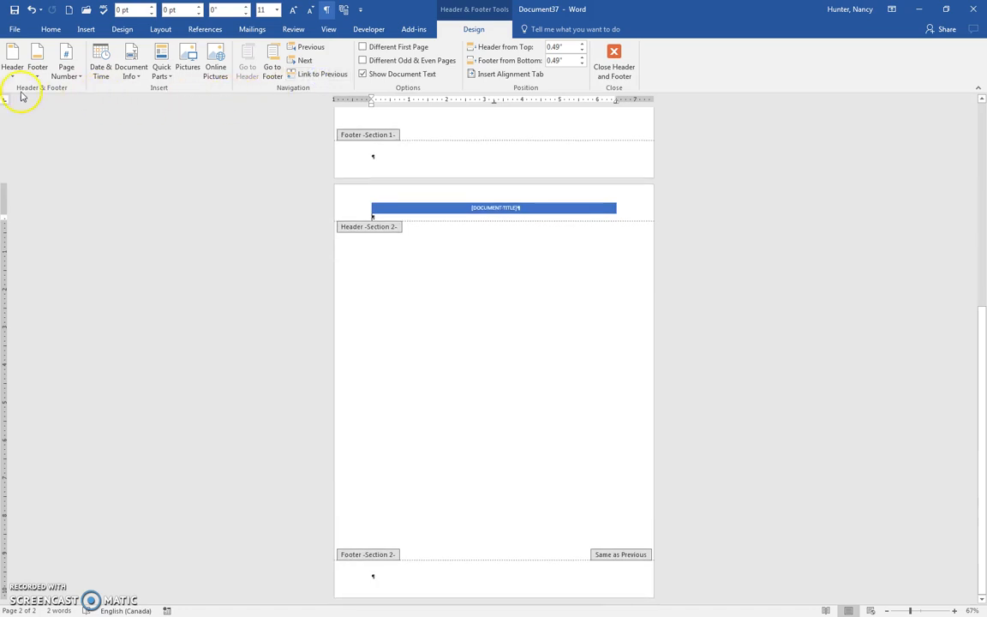
pyautogui.click(12, 60)
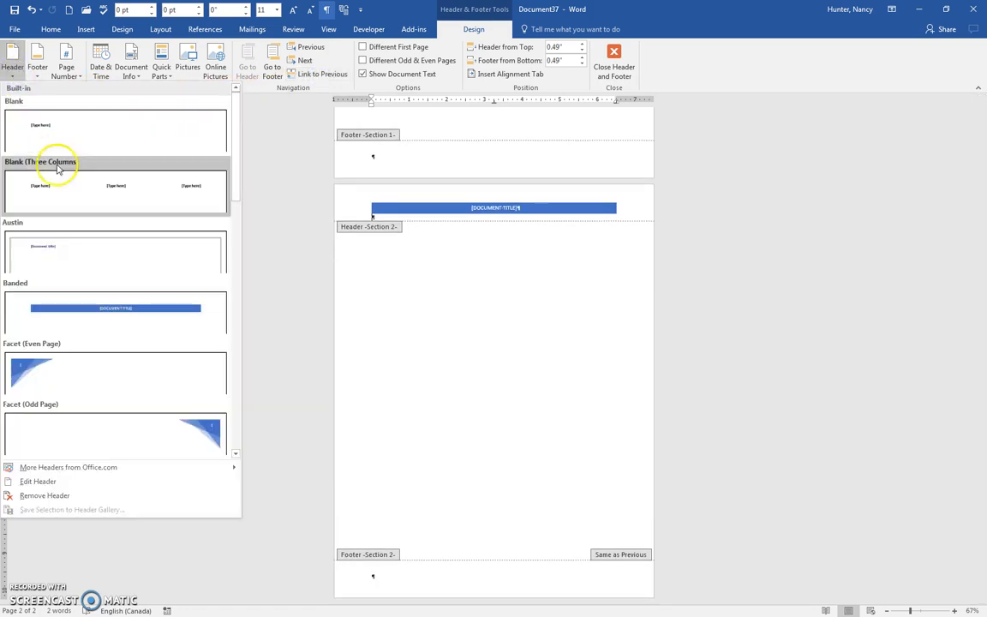
pyautogui.click(41, 175)
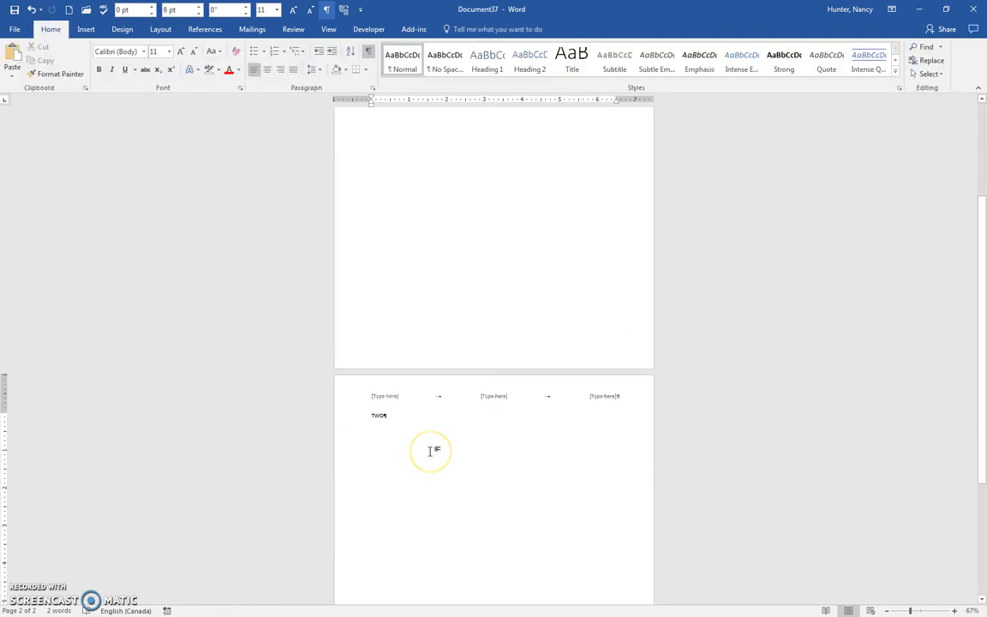
pyautogui.moveTo(161, 29)
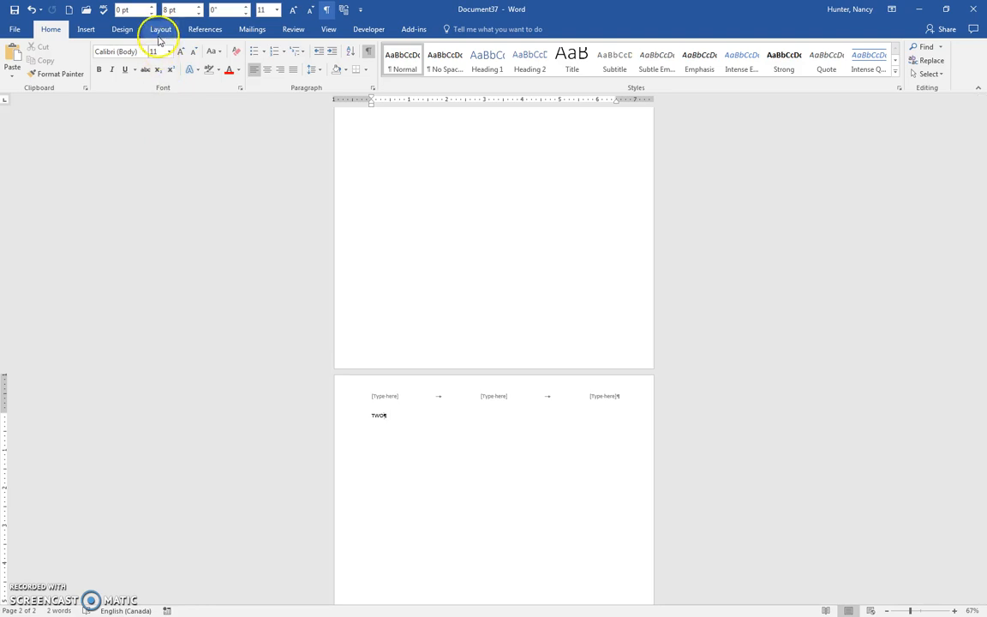
# Insert a Next Page section break after TWO and move down to the new third page
pyautogui.click(144, 51)
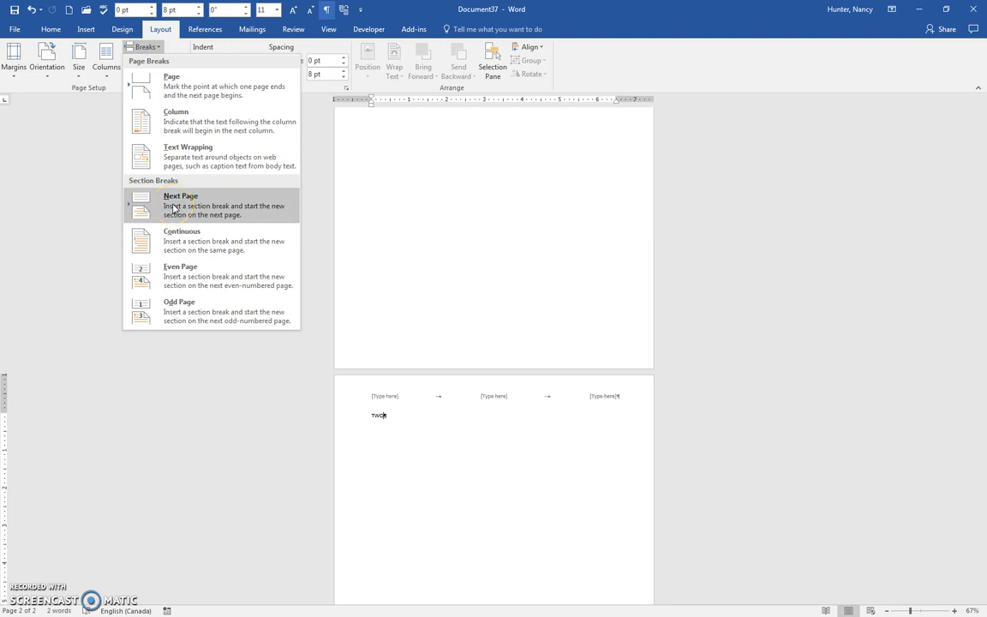
pyautogui.click(180, 205)
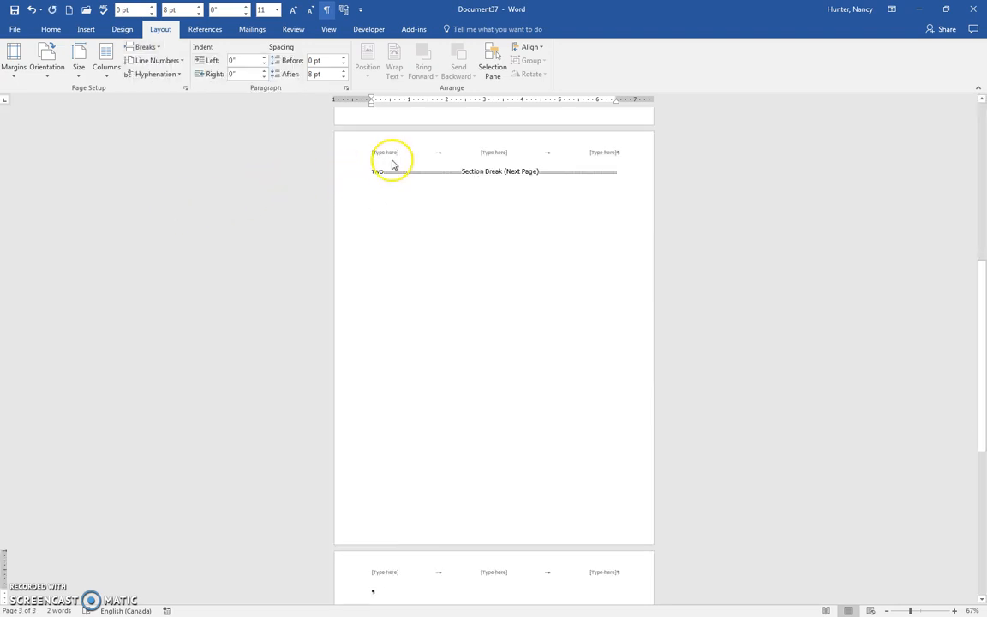
pyautogui.scroll(-3)
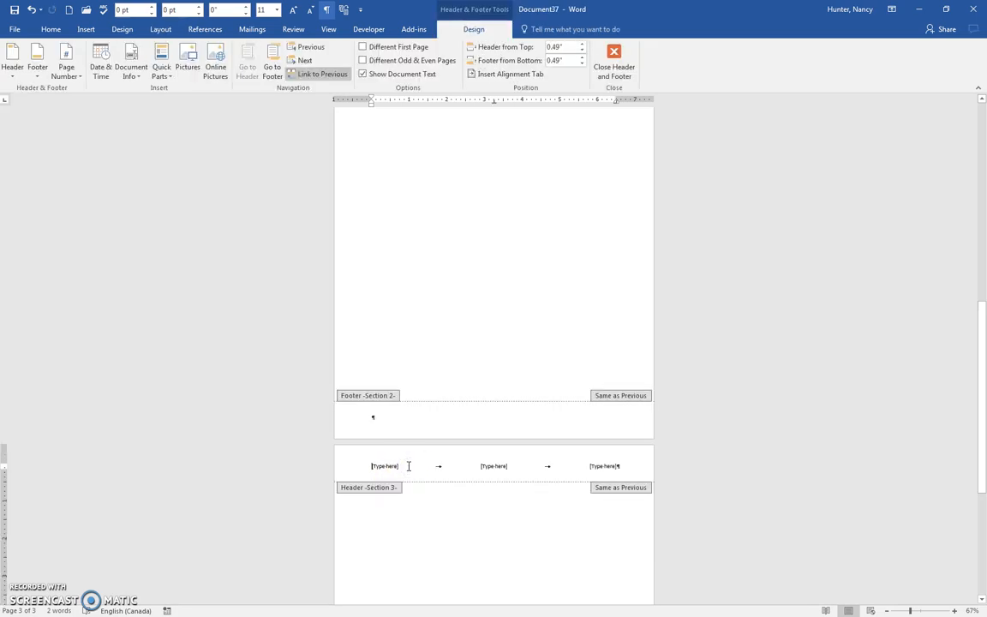
# Turn off Link to Previous for page three and choose the Facet-style corner page-number header
pyautogui.click(322, 72)
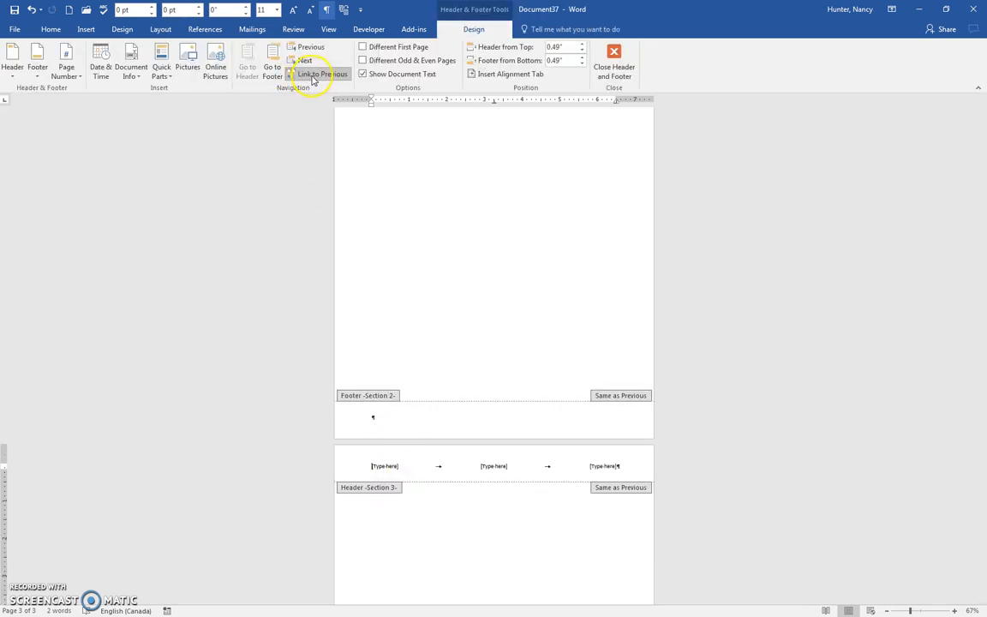
pyautogui.moveTo(322, 72)
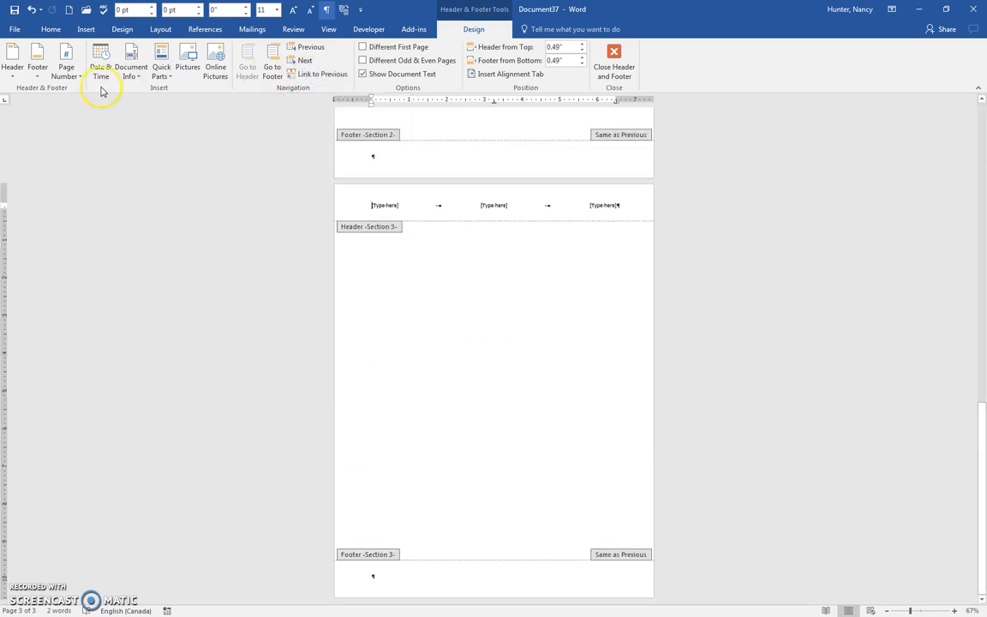
pyautogui.click(12, 60)
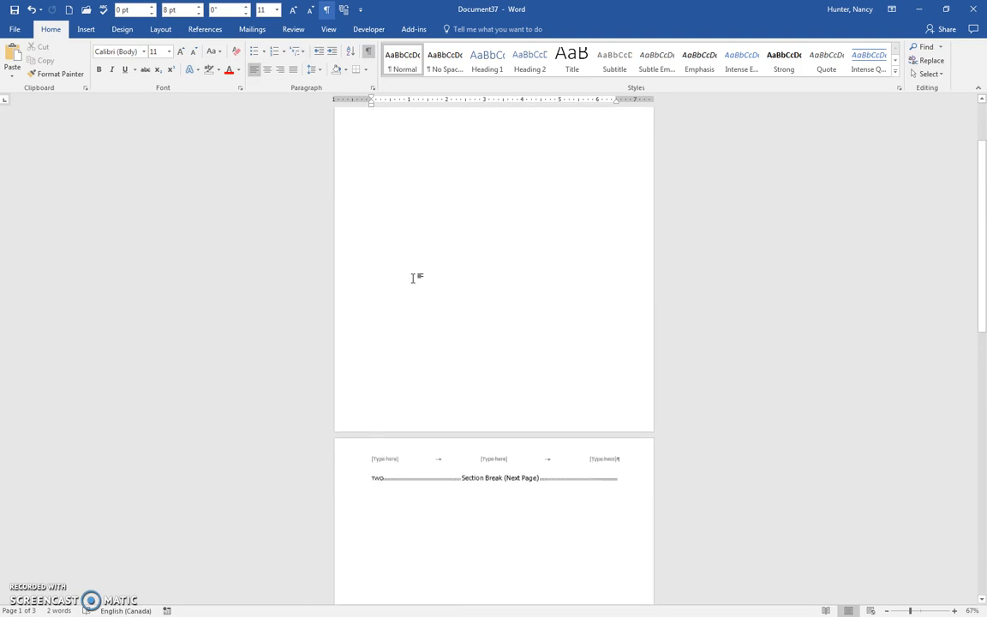
pyautogui.scroll(-3)
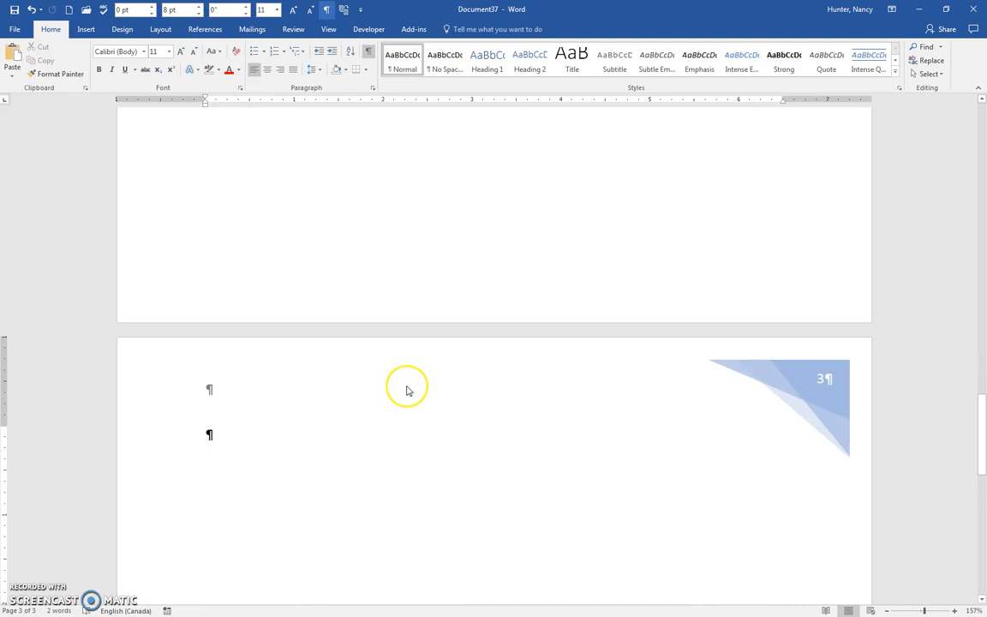
# Type the step list: SECTION BREAK—NEXT PAGE, then the header steps on new lines
pyautogui.write('sE')
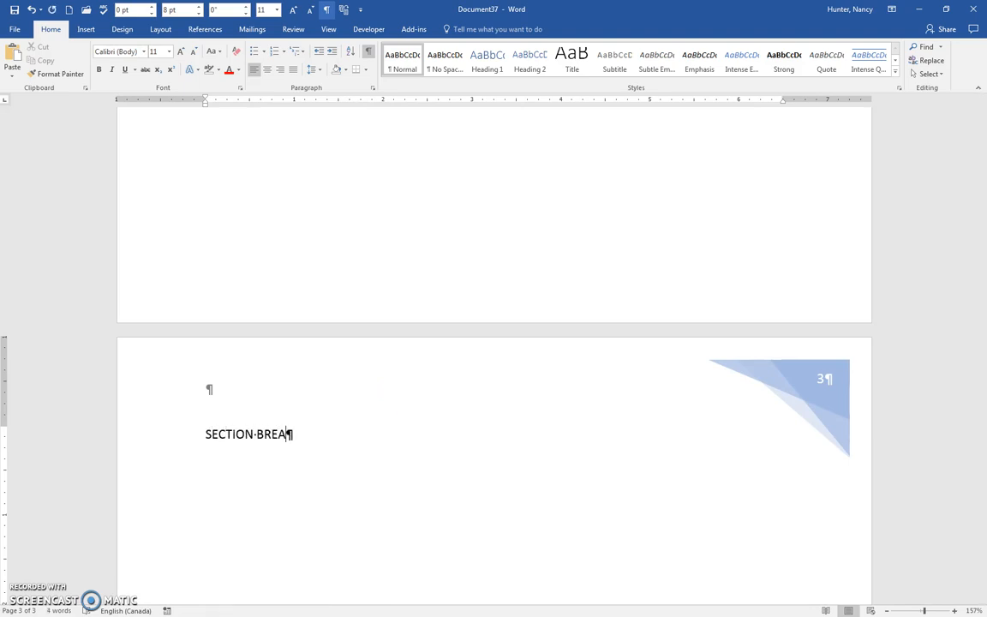
pyautogui.write('--')
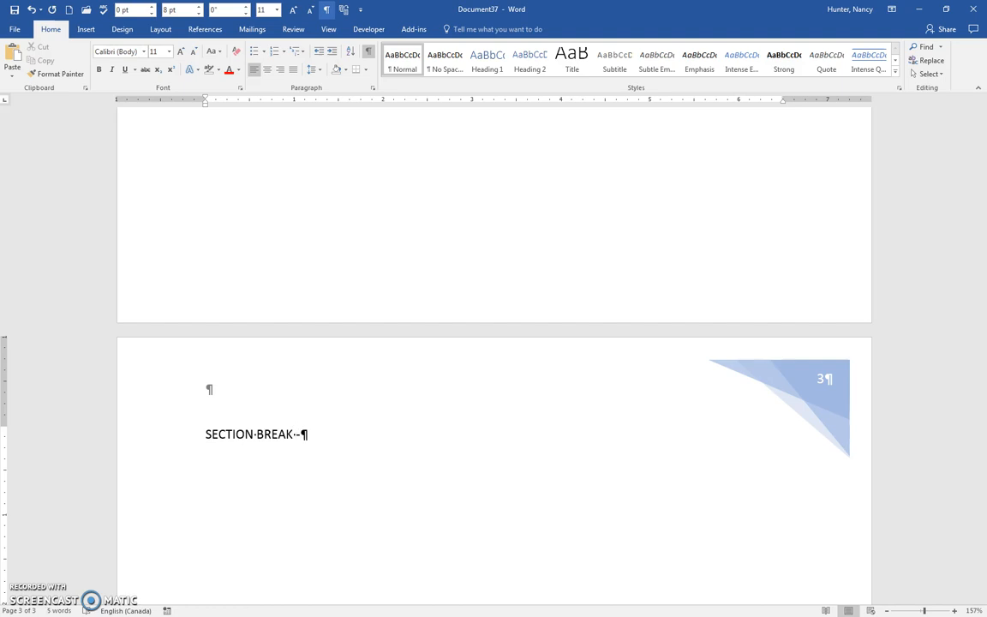
pyautogui.write('—NEXT')
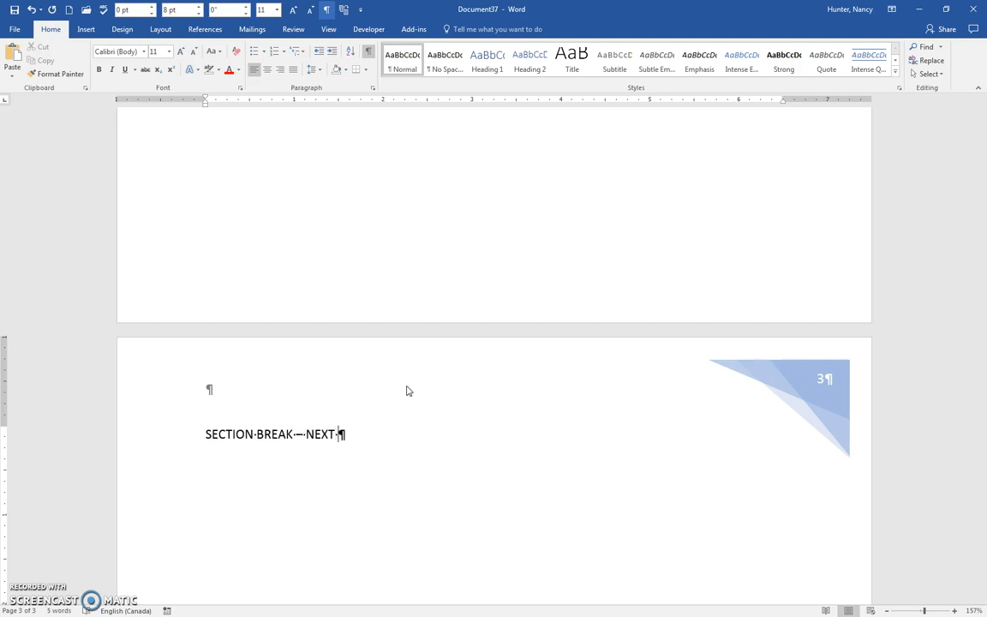
pyautogui.write('PAGE')
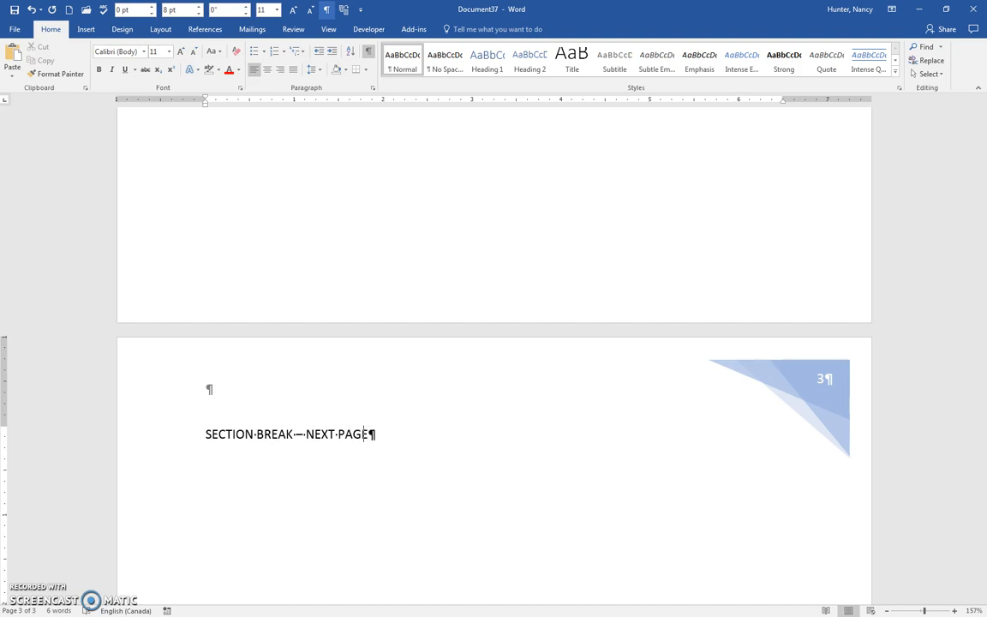
pyautogui.press('enter')
pyautogui.write('Insert the new')
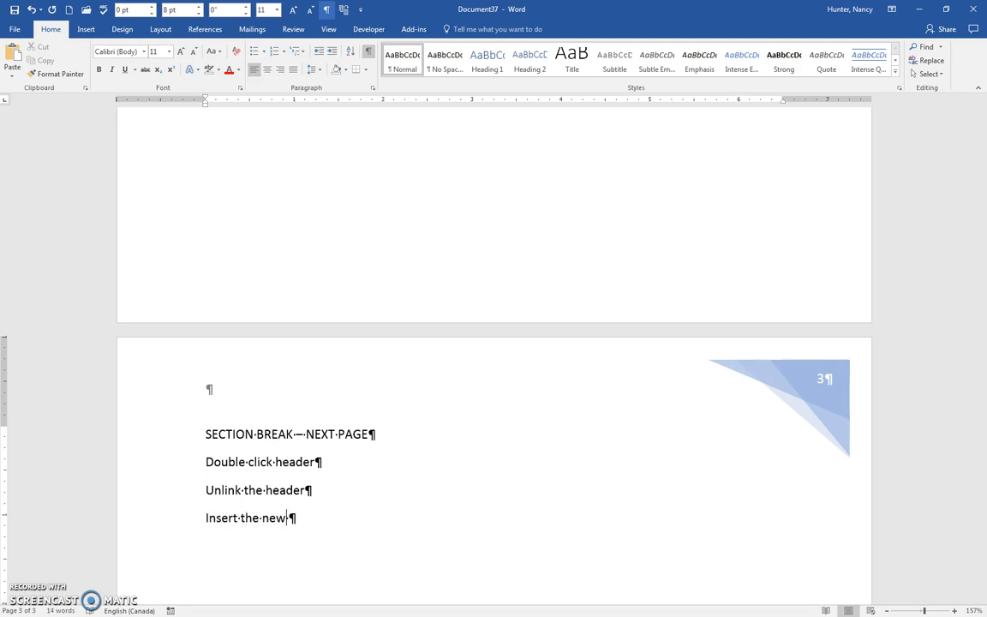
pyautogui.write('header')
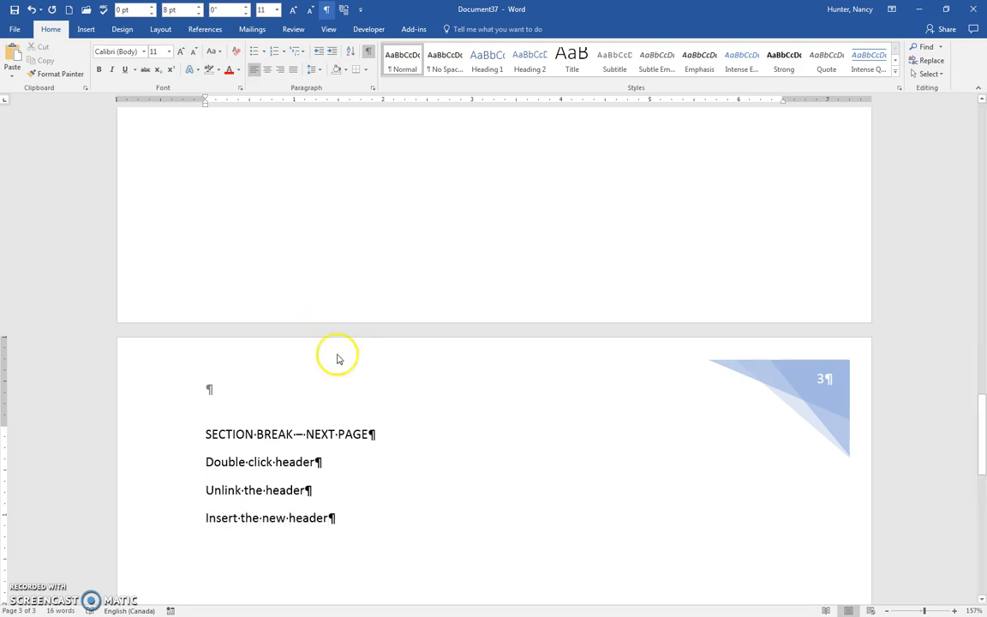